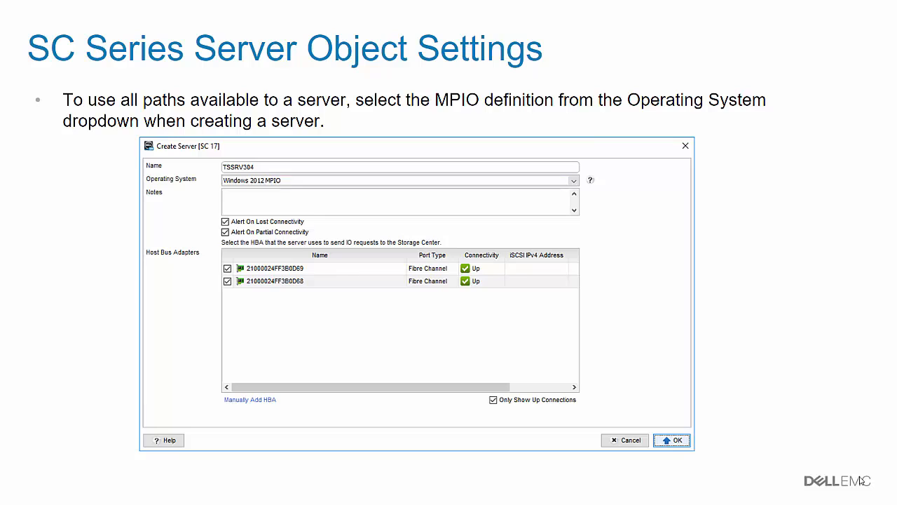
- Highlight the Windows 2012 MPIO operating system choice and advance to the per-volume load balance slide
{"action": "left_click", "coordinate": [400, 180]}
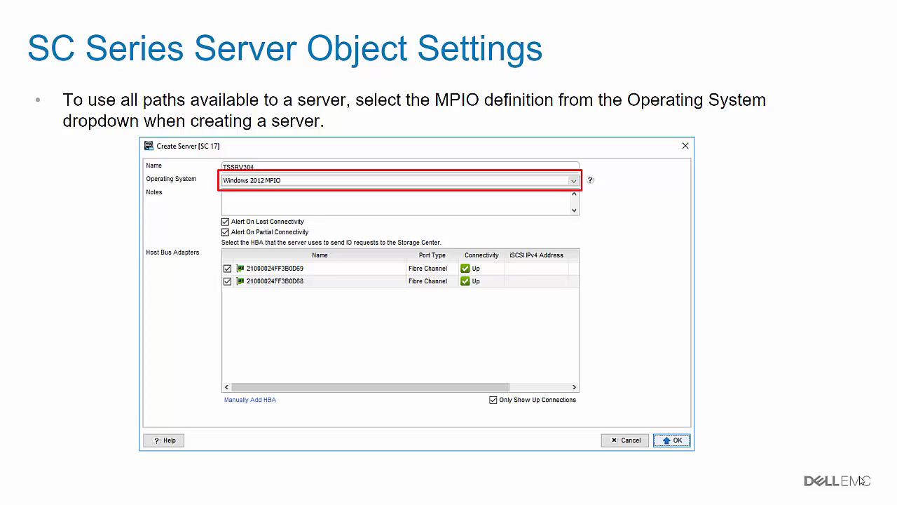
{"action": "key", "text": "right"}
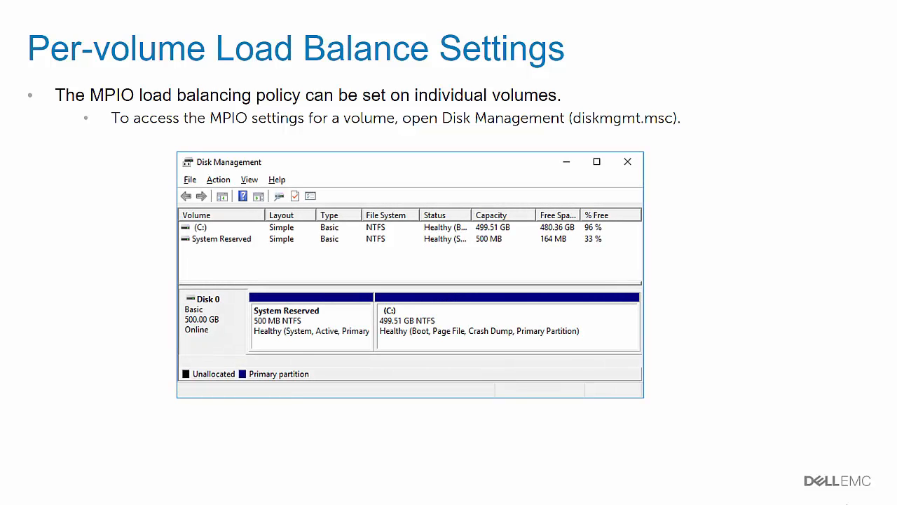
- Advance through the disk Properties menu, properties window and MPIO tab to the policy list with Round Robin
{"action": "right_click", "coordinate": [211, 319]}
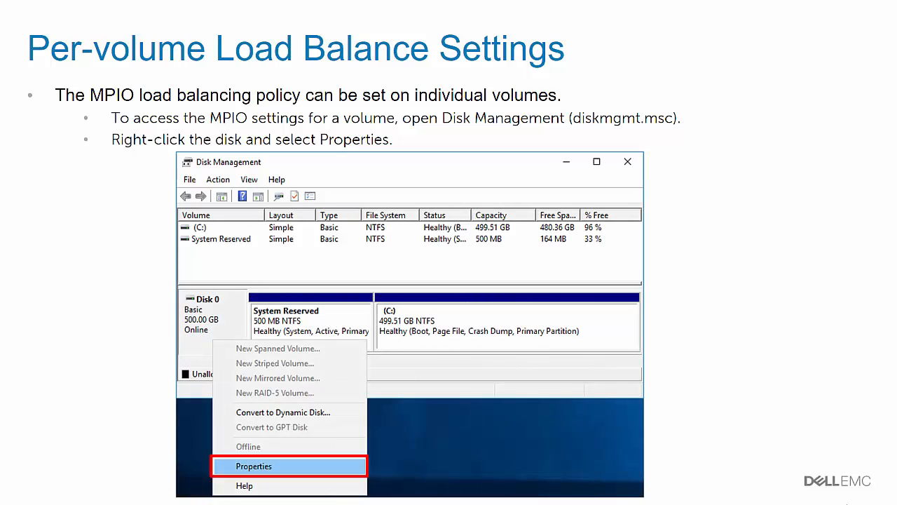
{"action": "left_click", "coordinate": [253, 466]}
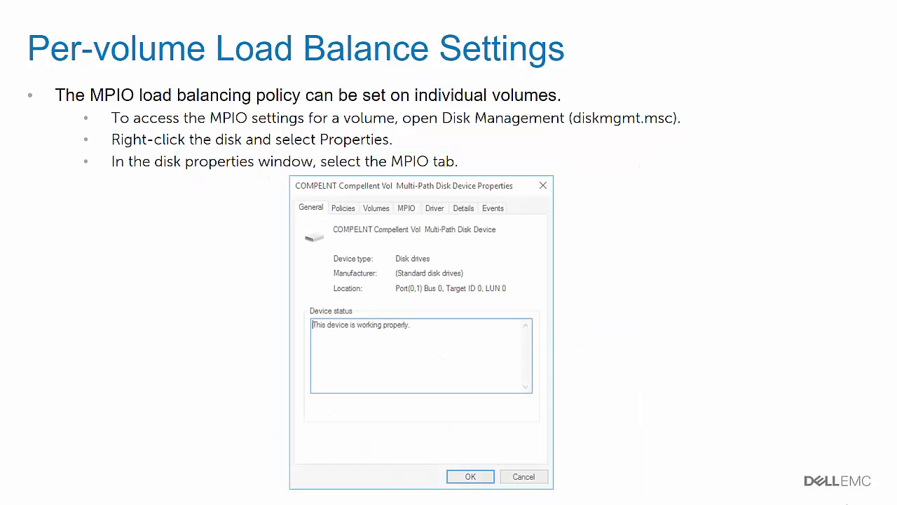
{"action": "left_click", "coordinate": [407, 208]}
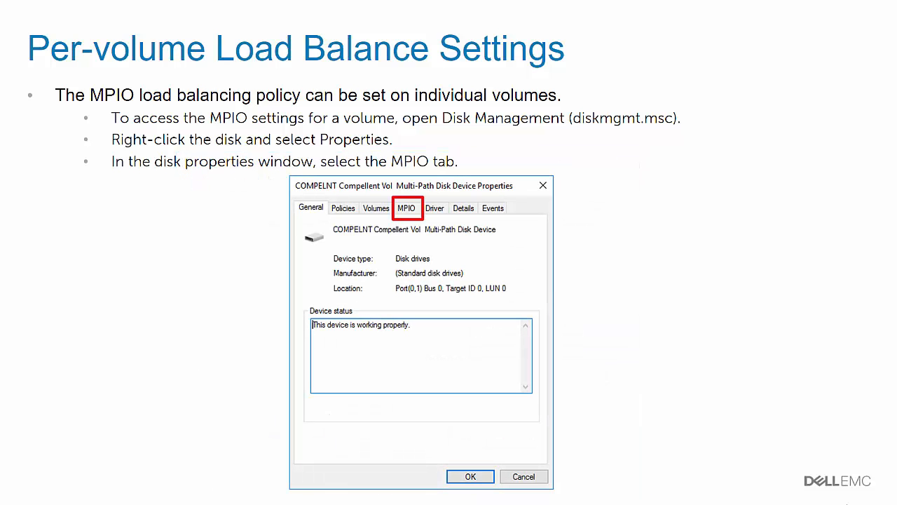
{"action": "left_click", "coordinate": [406, 207]}
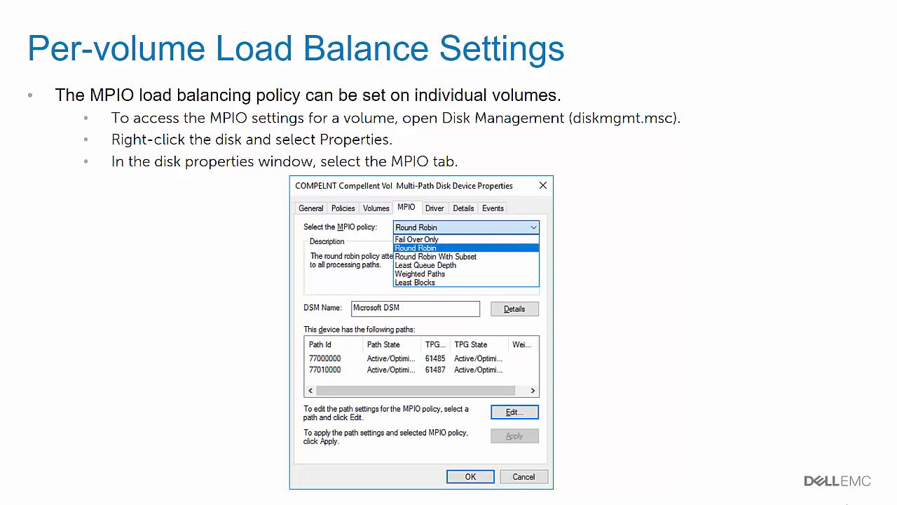